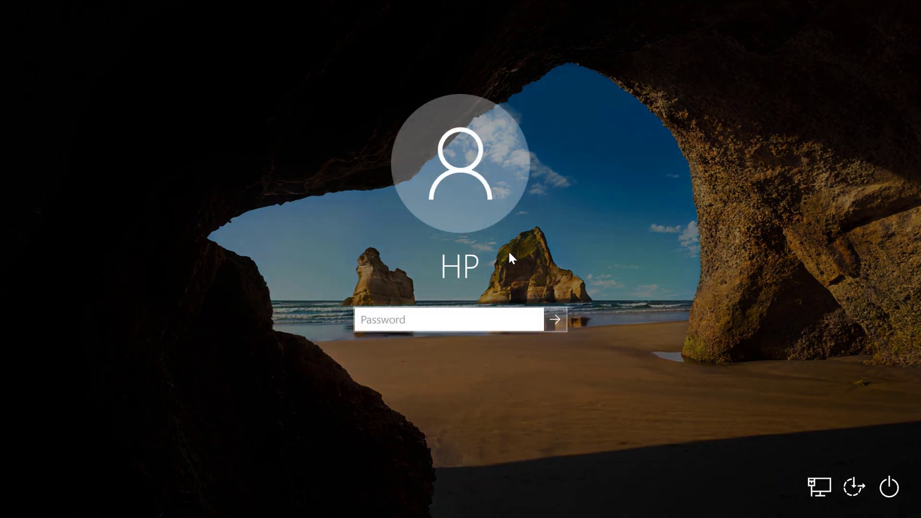
pyautogui.moveTo(651, 298)
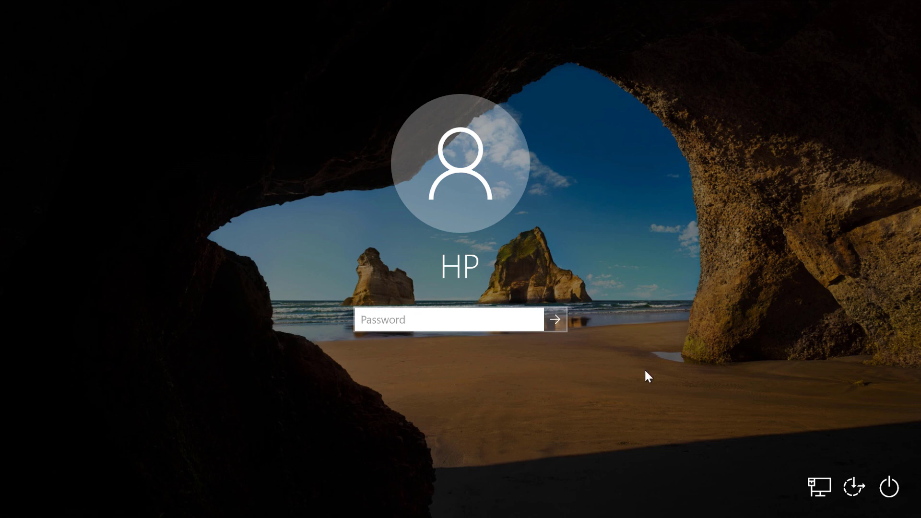
# Step: Select Utilman in System32, launch and close cmd, then lock the PC with Win+L
pyautogui.click(448, 319)
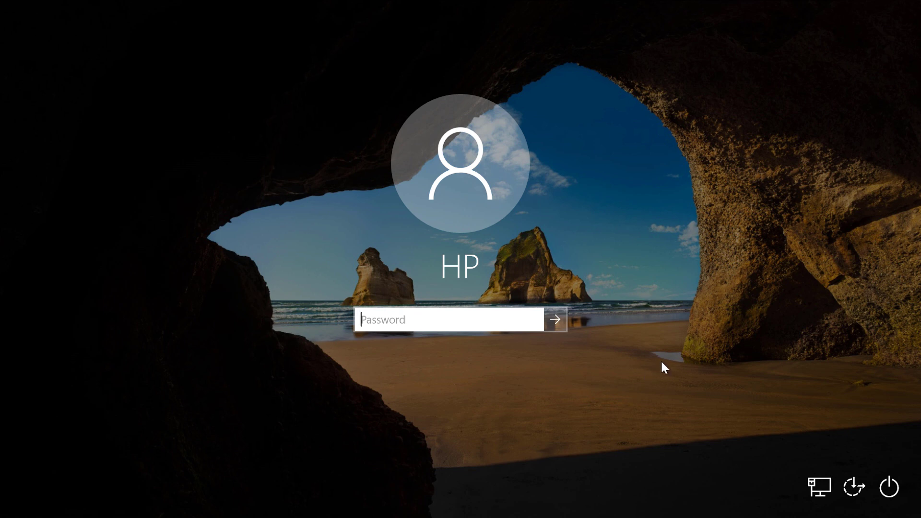
pyautogui.moveTo(561, 410)
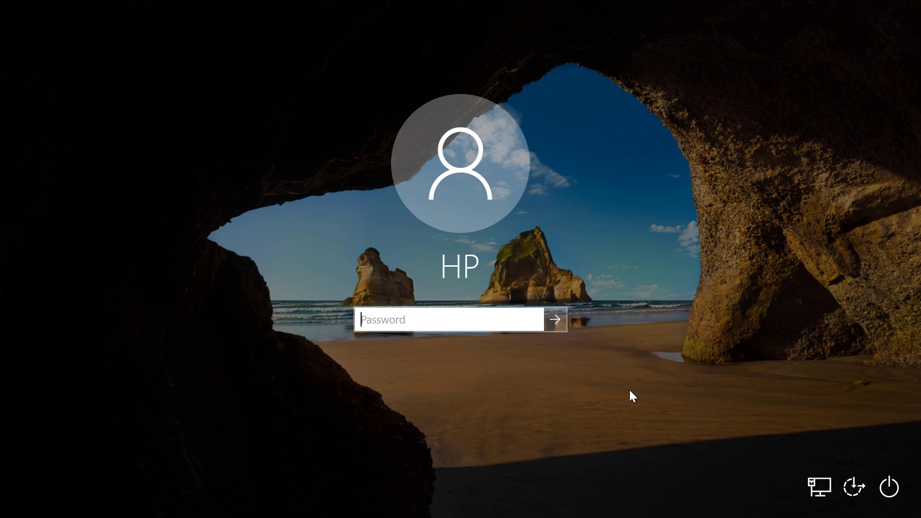
pyautogui.moveTo(639, 386)
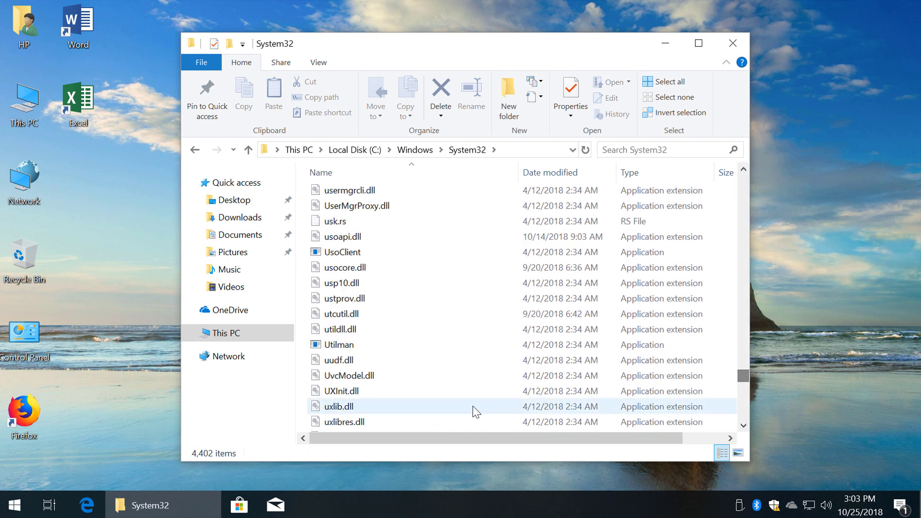
pyautogui.click(340, 344)
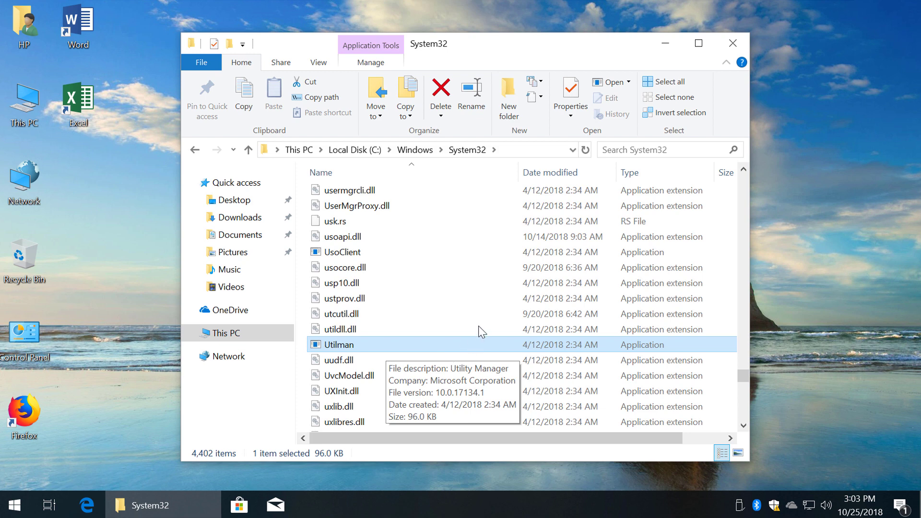
pyautogui.moveTo(473, 343)
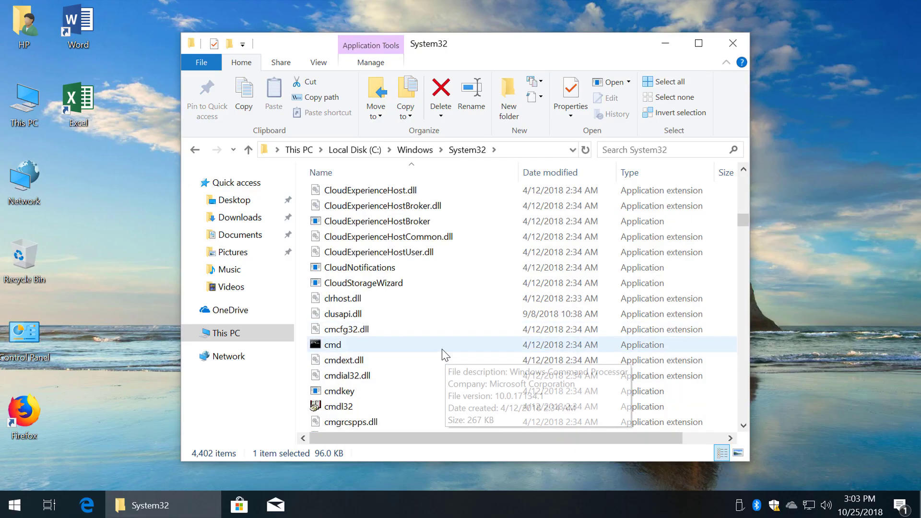
pyautogui.doubleClick(333, 345)
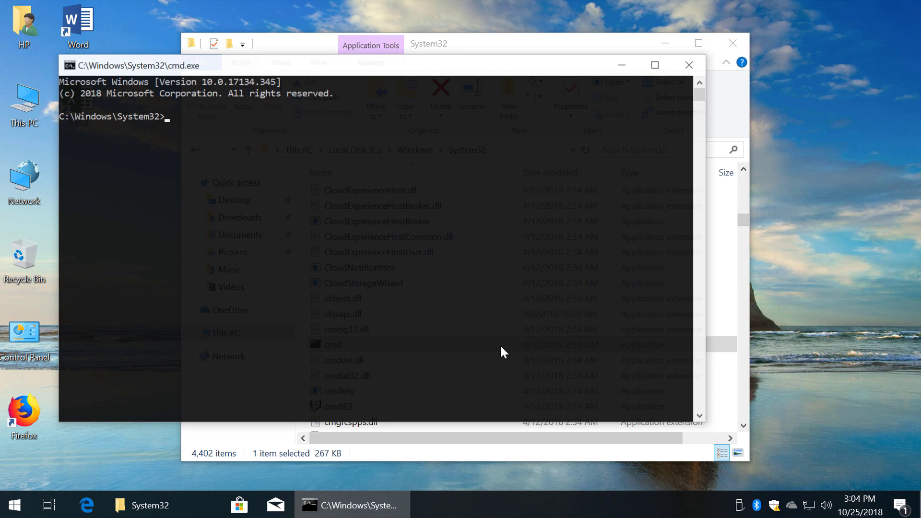
pyautogui.click(688, 64)
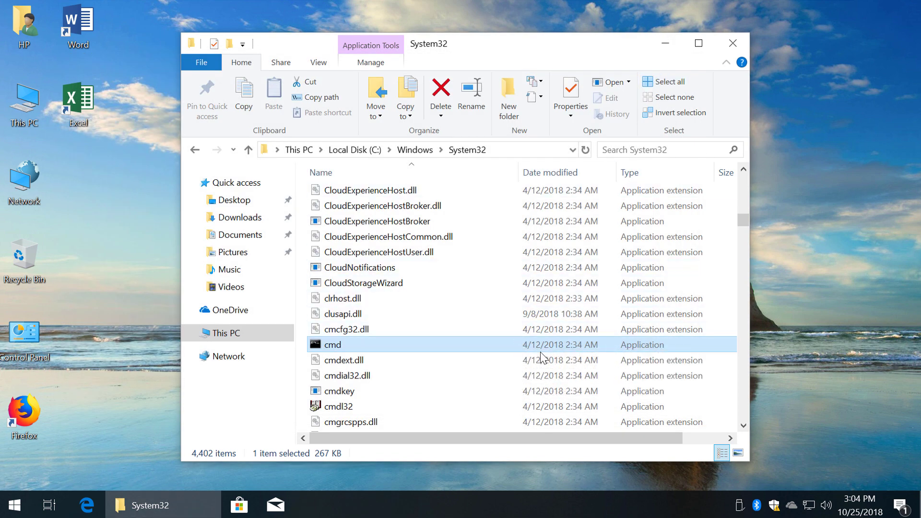
pyautogui.press('Win+l')
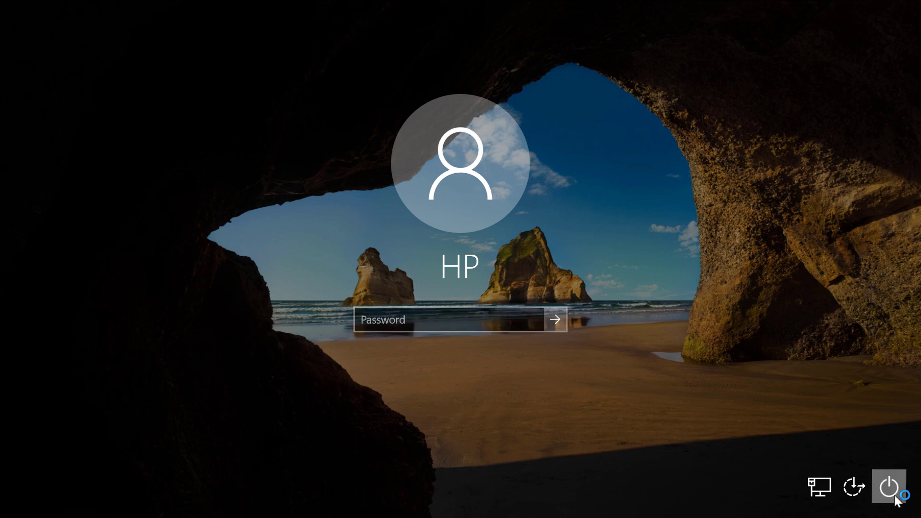
# Step: Use the power menu to restart the PC into the recovery environment
pyautogui.click(888, 487)
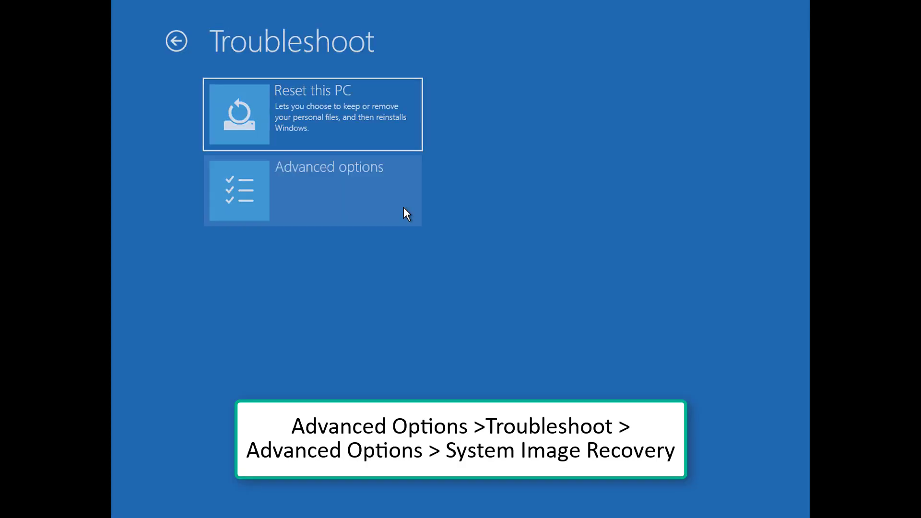
# Step: Go through Advanced options to System Image Recovery and choose Install a driver
pyautogui.click(312, 190)
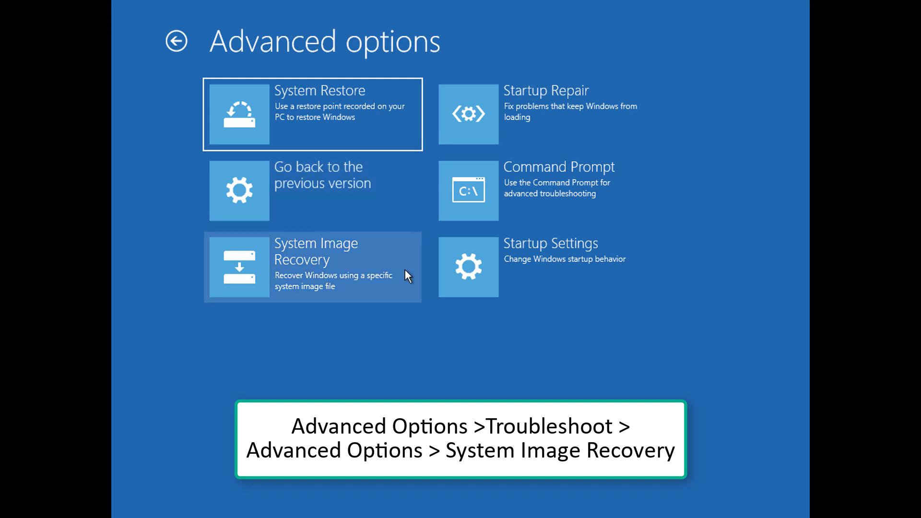
pyautogui.click(312, 267)
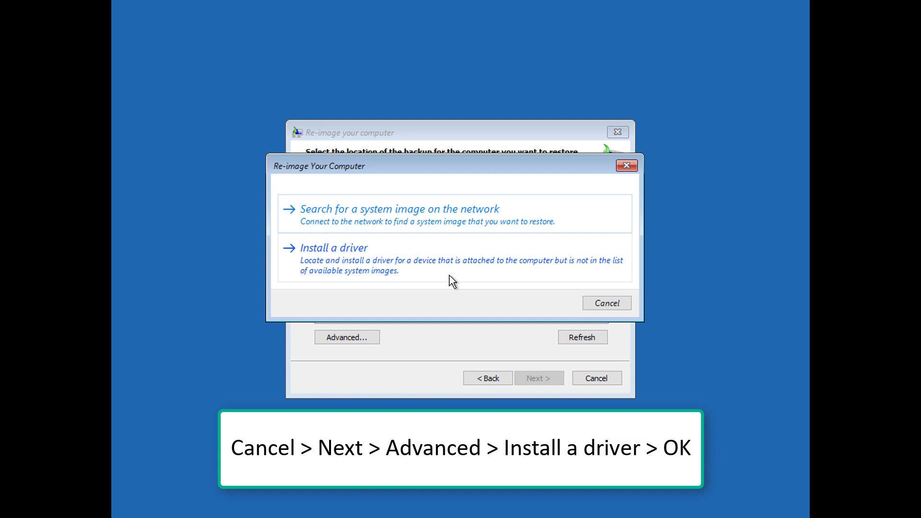
pyautogui.click(333, 247)
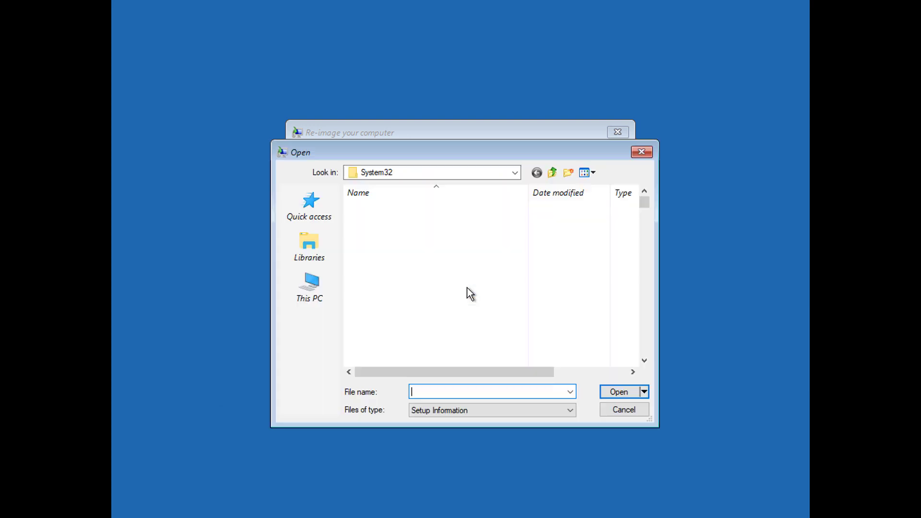
# Step: List the computer's drives and check inside New Volume (D:)
pyautogui.click(309, 287)
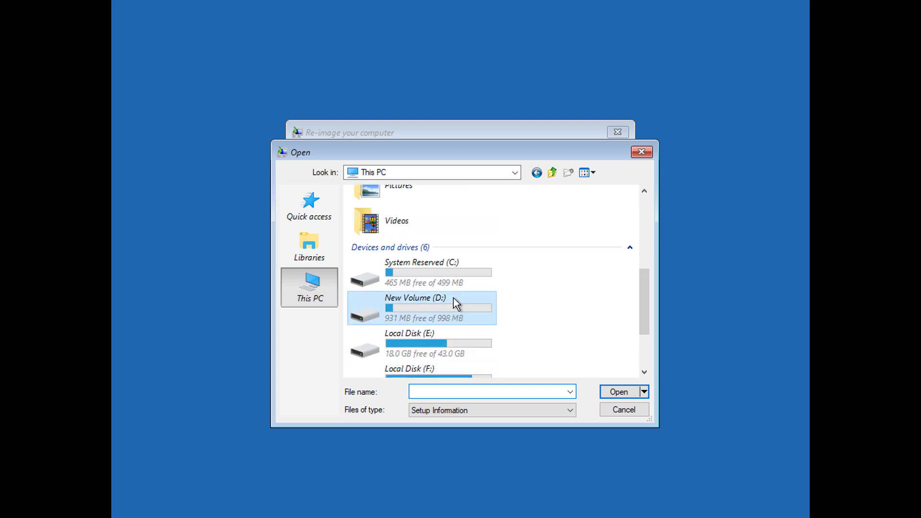
pyautogui.doubleClick(414, 308)
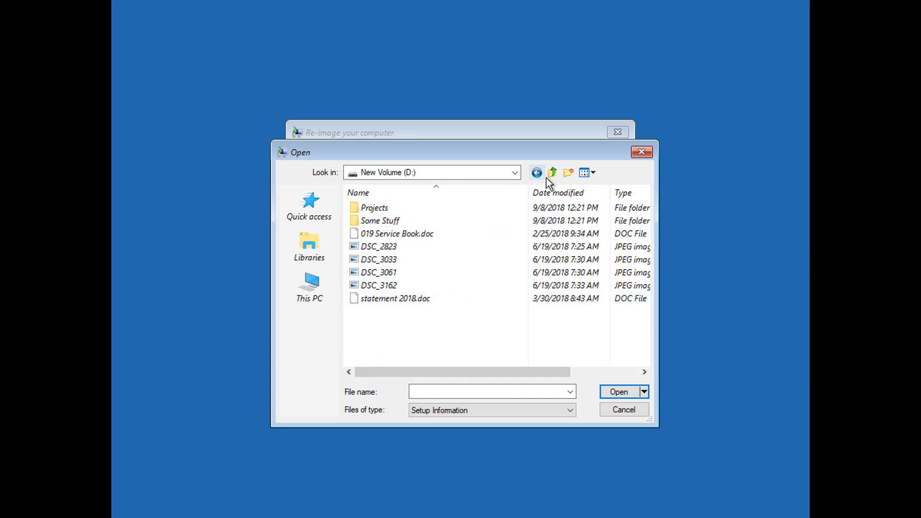
pyautogui.click(309, 287)
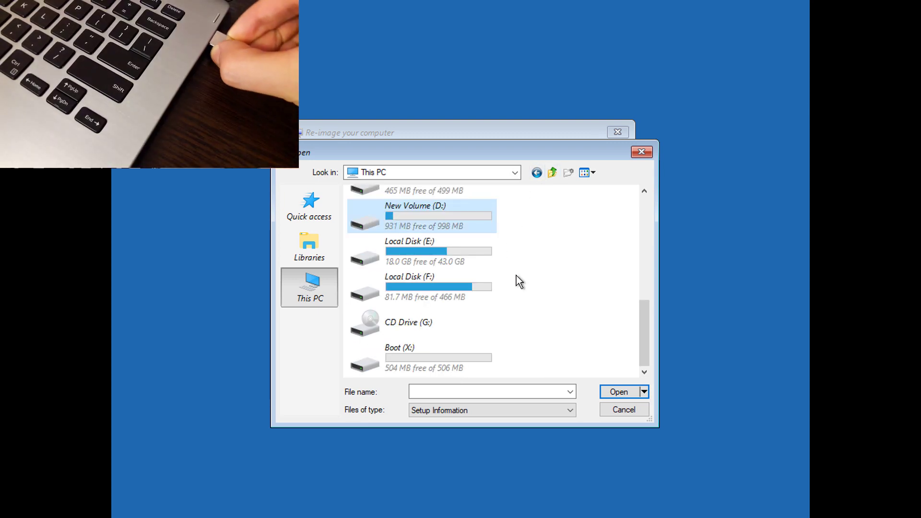
pyautogui.rightClick(540, 280)
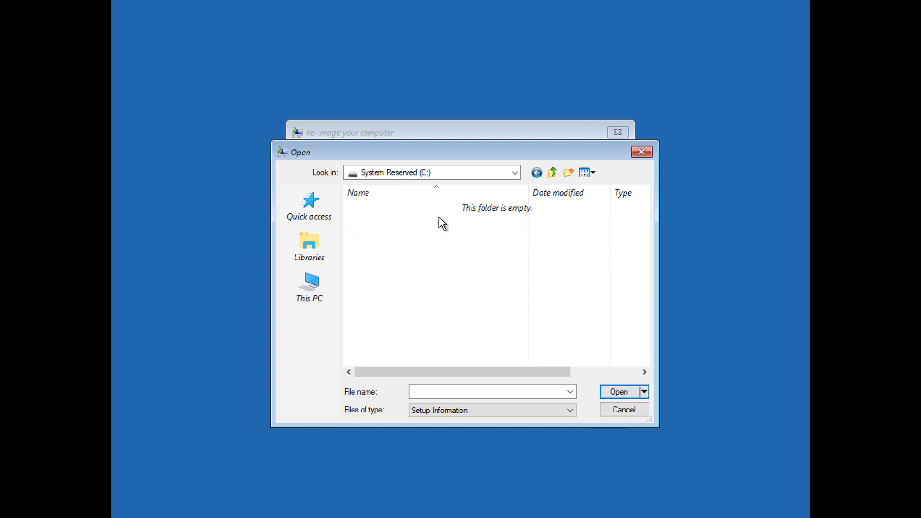
# Step: Inspect Local Disk (E:) and Boot (X:) to identify E: as the Windows drive
pyautogui.click(552, 172)
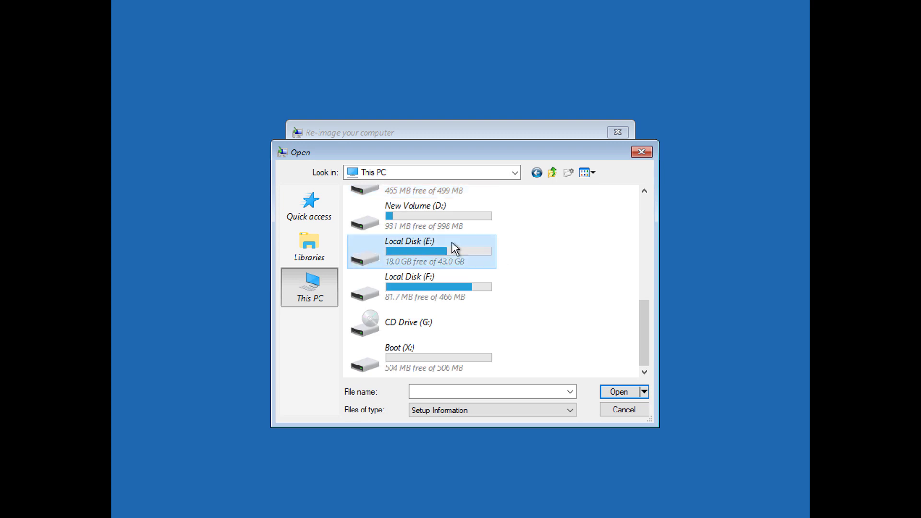
pyautogui.doubleClick(411, 251)
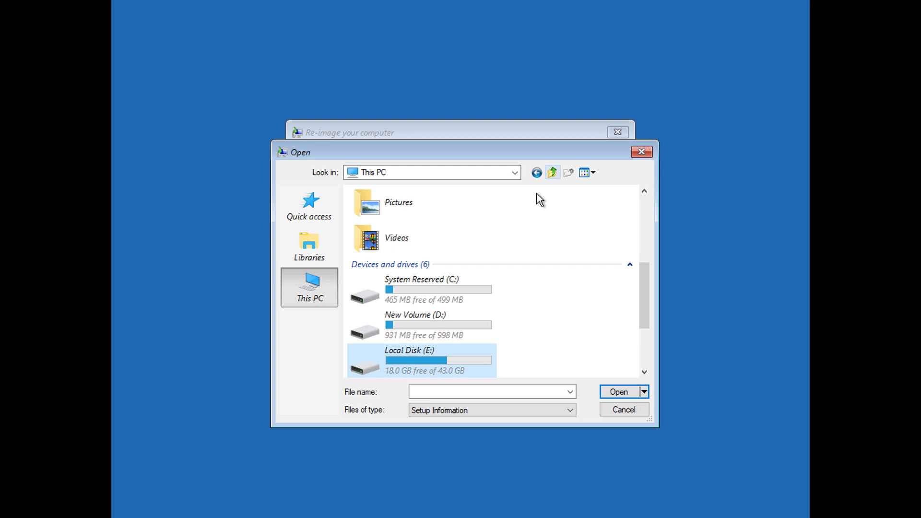
pyautogui.scroll(-3)
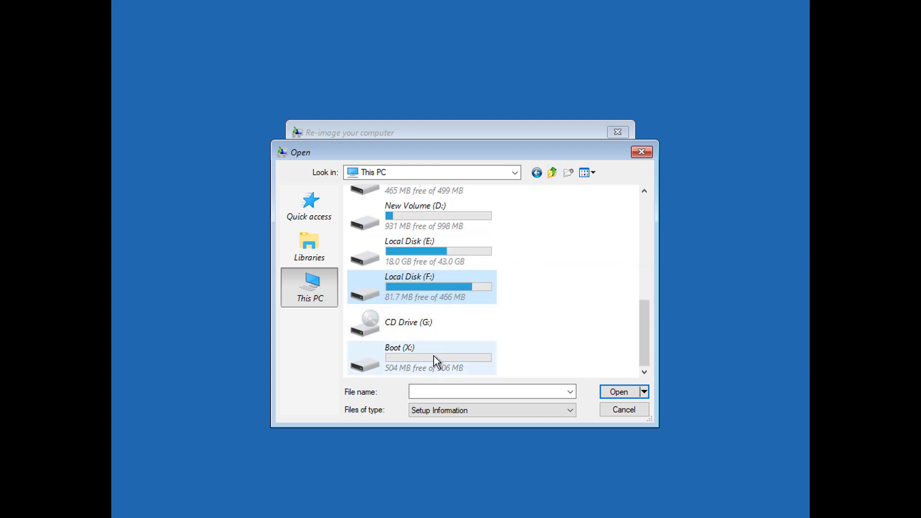
pyautogui.doubleClick(399, 357)
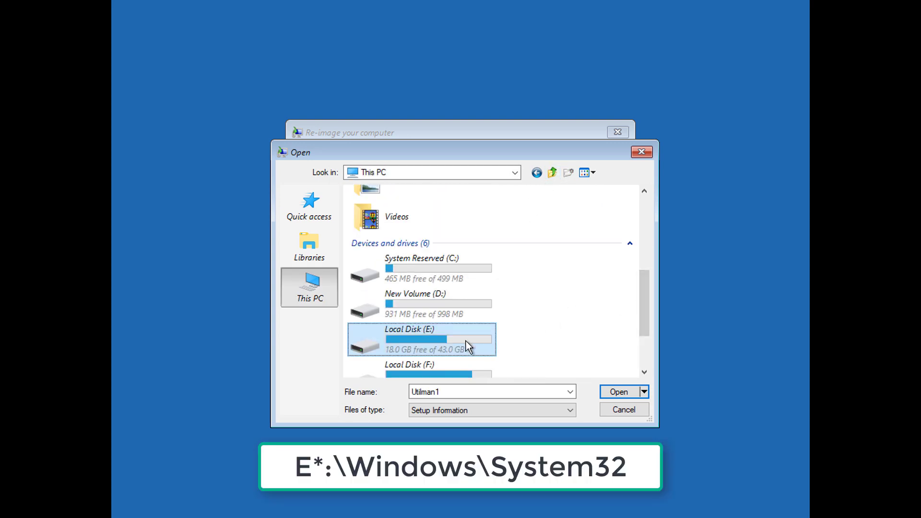
# Step: Rename the Utilman file in E:\Windows\System32 and continue booting into Windows 10
pyautogui.doubleClick(422, 339)
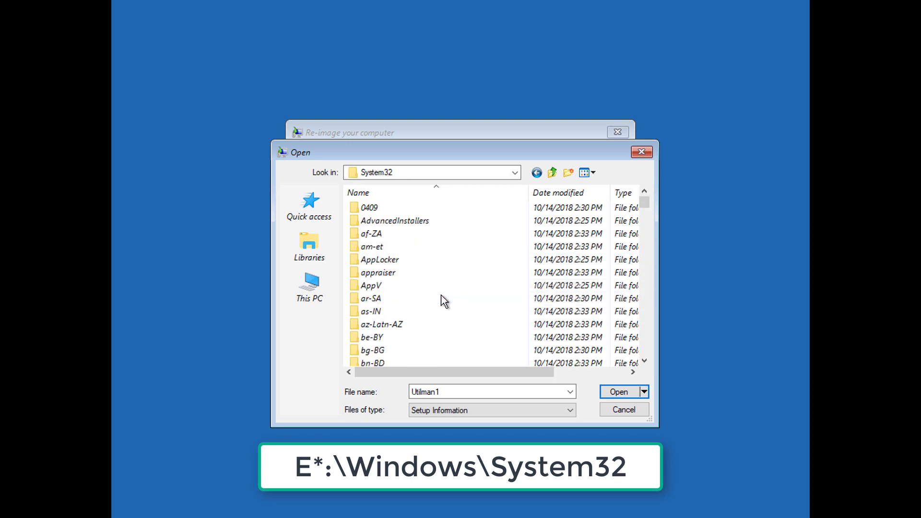
pyautogui.rightClick(376, 233)
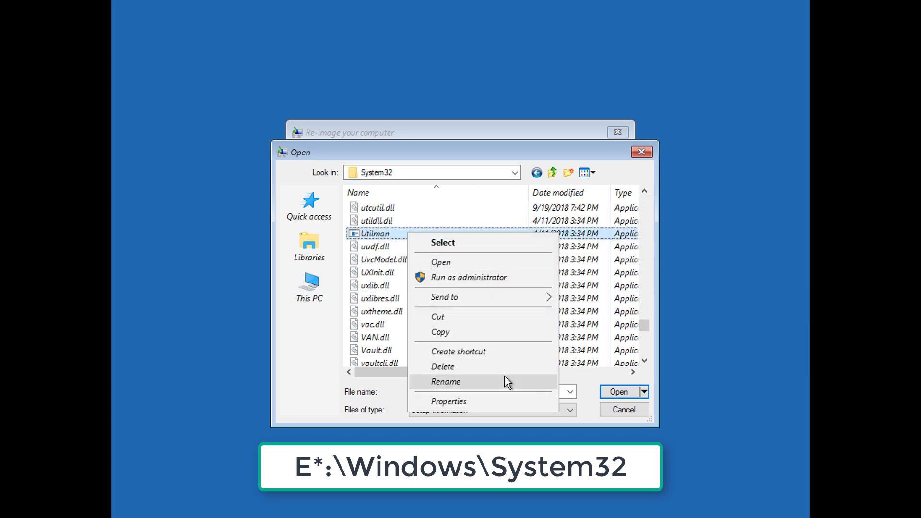
pyautogui.click(446, 381)
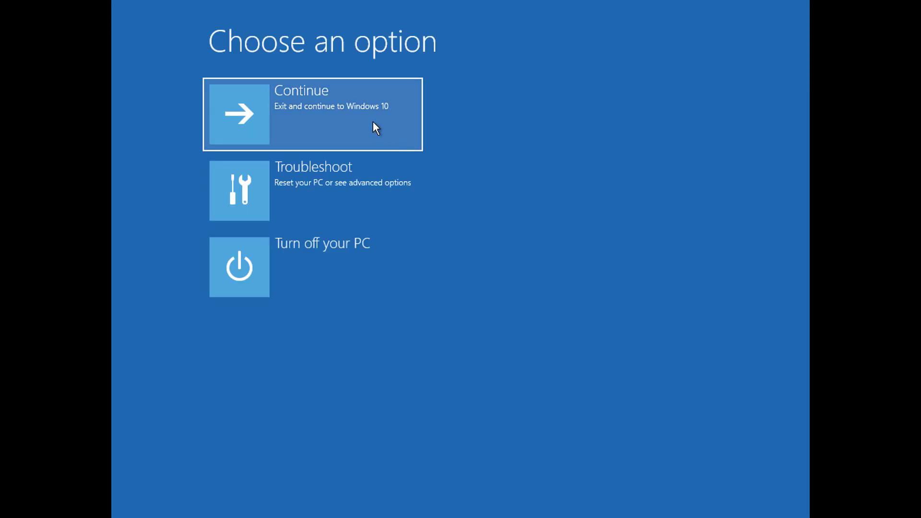
pyautogui.click(313, 115)
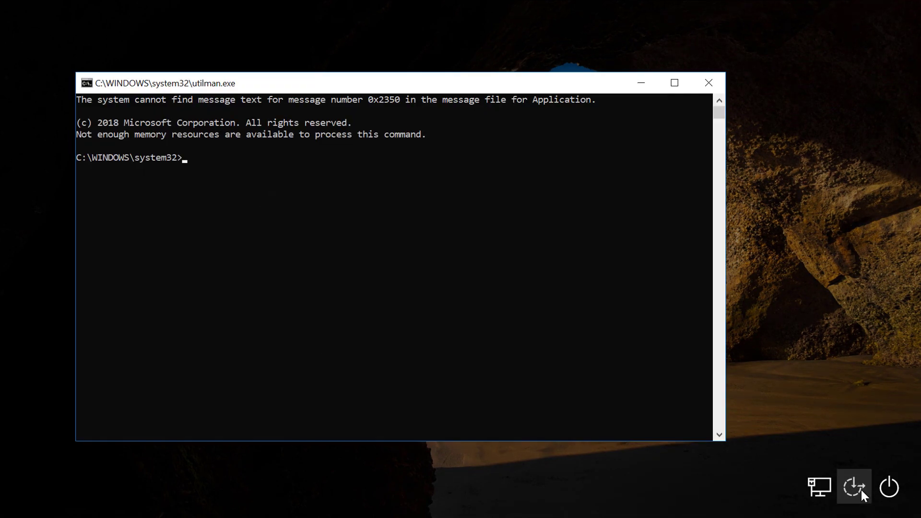
# Step: Run control userpasswords2 to bring up the User Accounts window
pyautogui.write('control user')
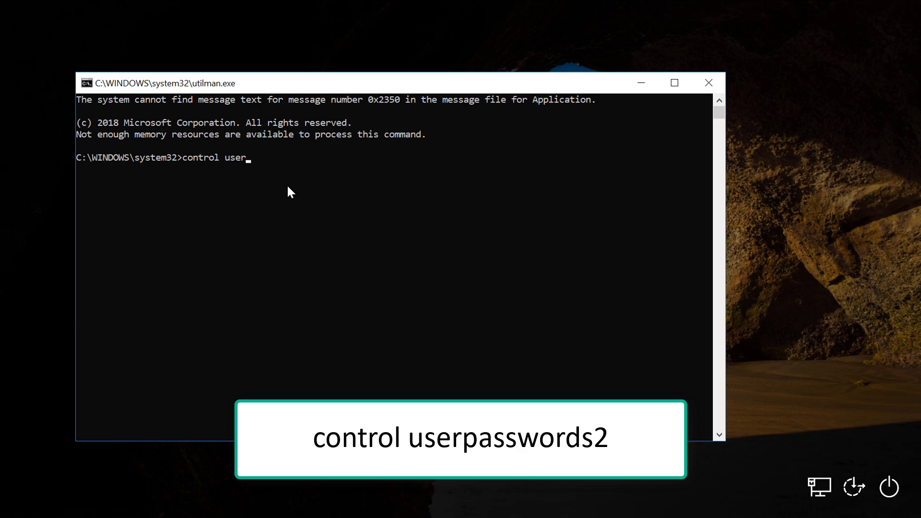
pyautogui.write('passwords2')
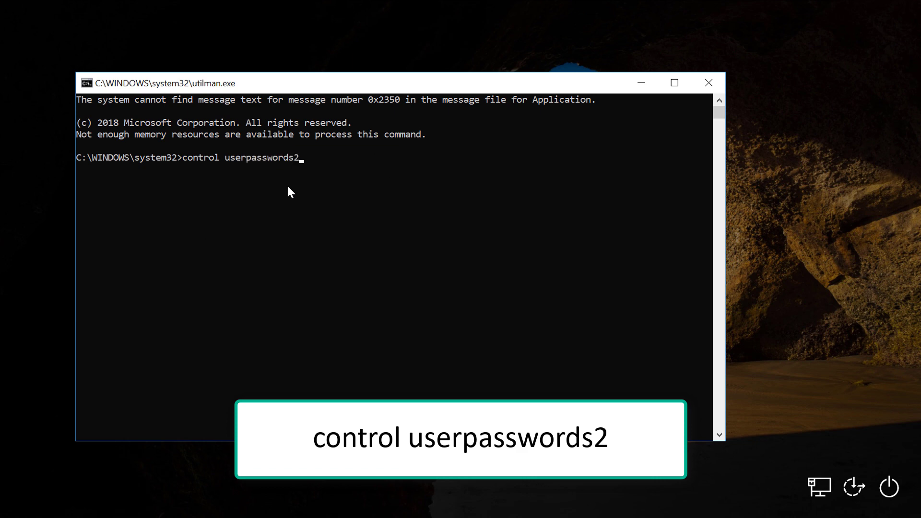
pyautogui.press('Enter')
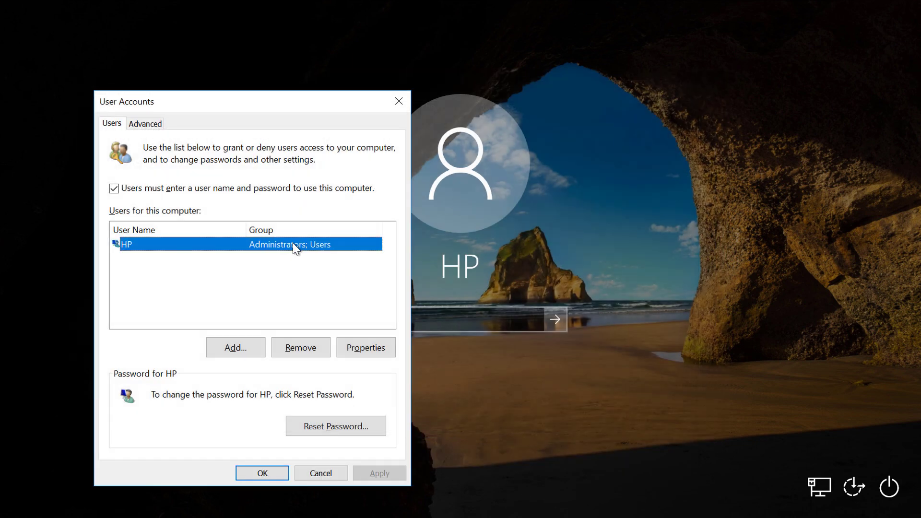
# Step: Select the HP user account in the Users list for the password change
pyautogui.click(336, 427)
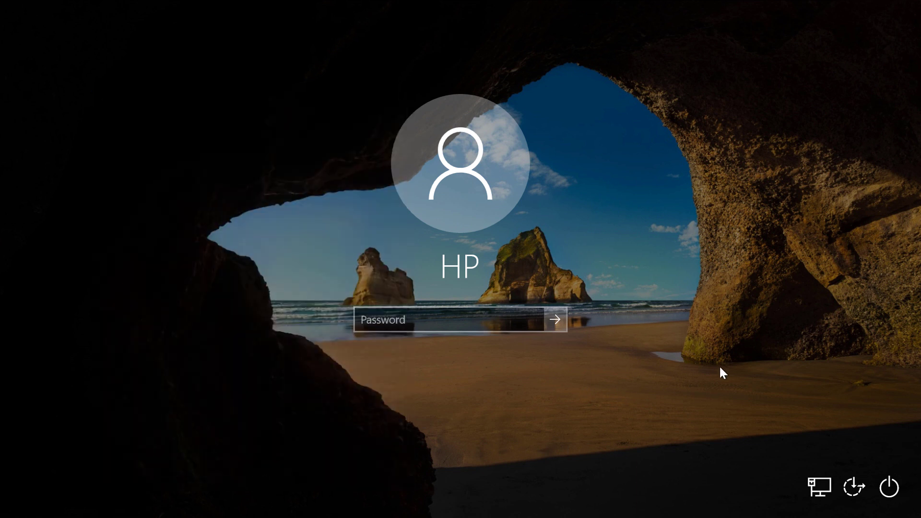
# Step: Sign in to the HP account and reach the Windows desktop
pyautogui.click(553, 319)
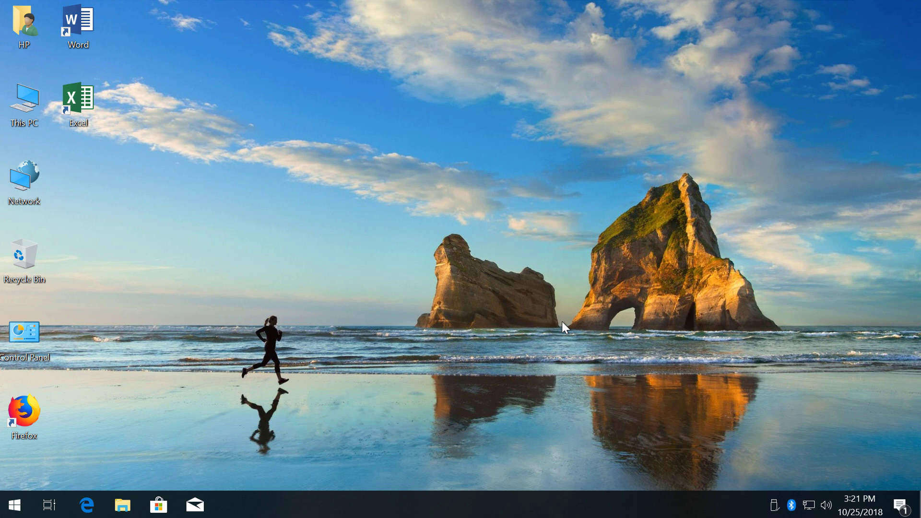
pyautogui.moveTo(487, 287)
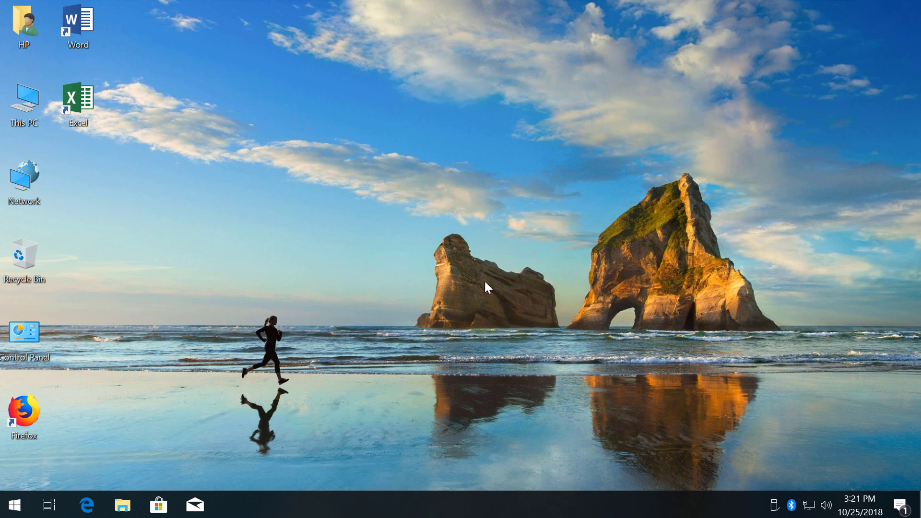
pyautogui.moveTo(514, 304)
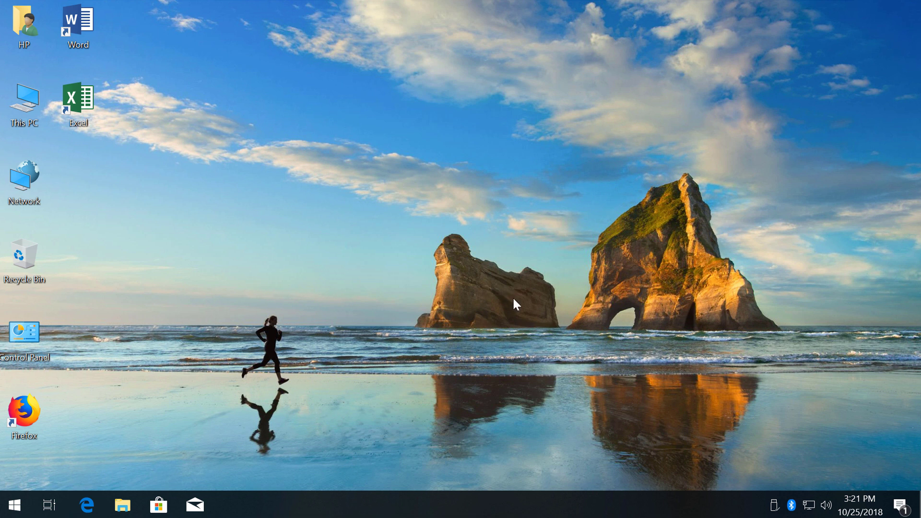